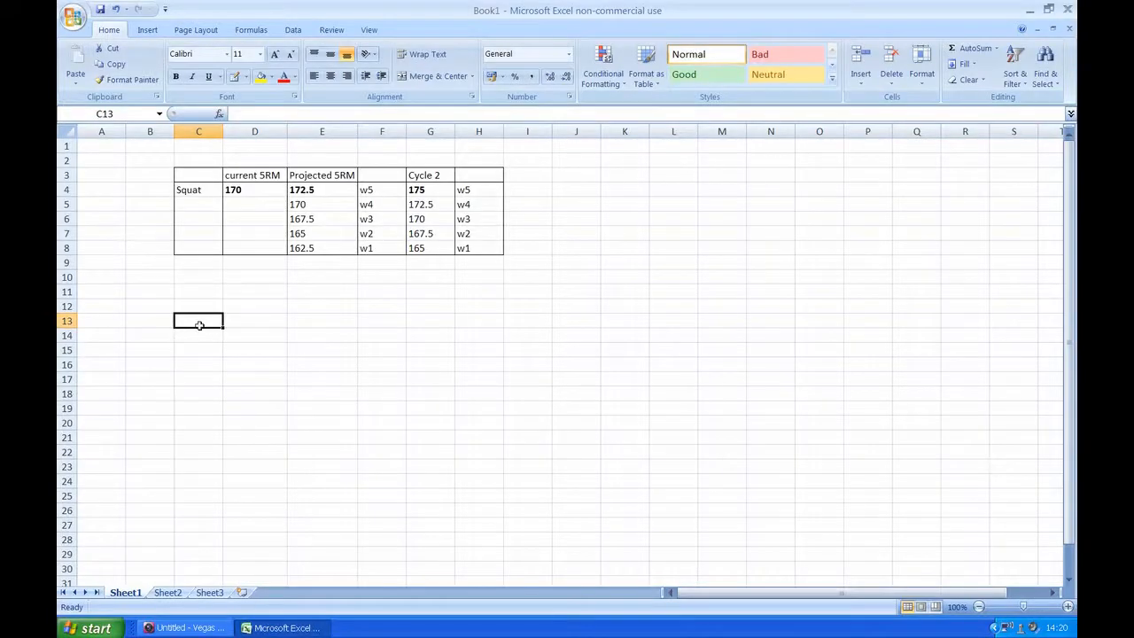
left_click(198, 190)
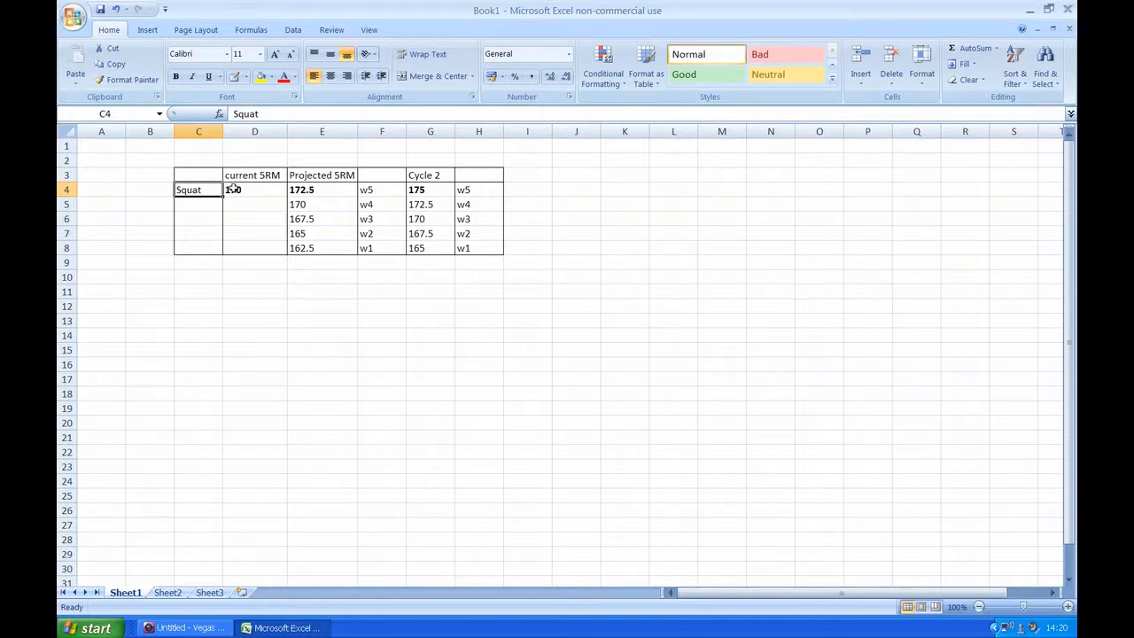
type("170")
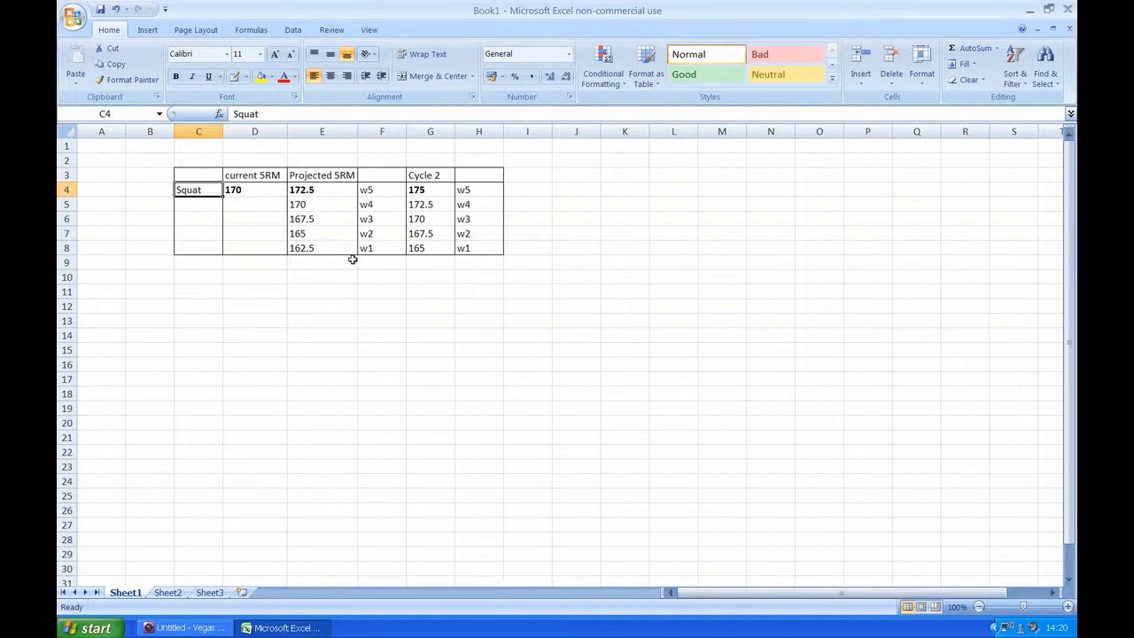
mouse_move(315, 257)
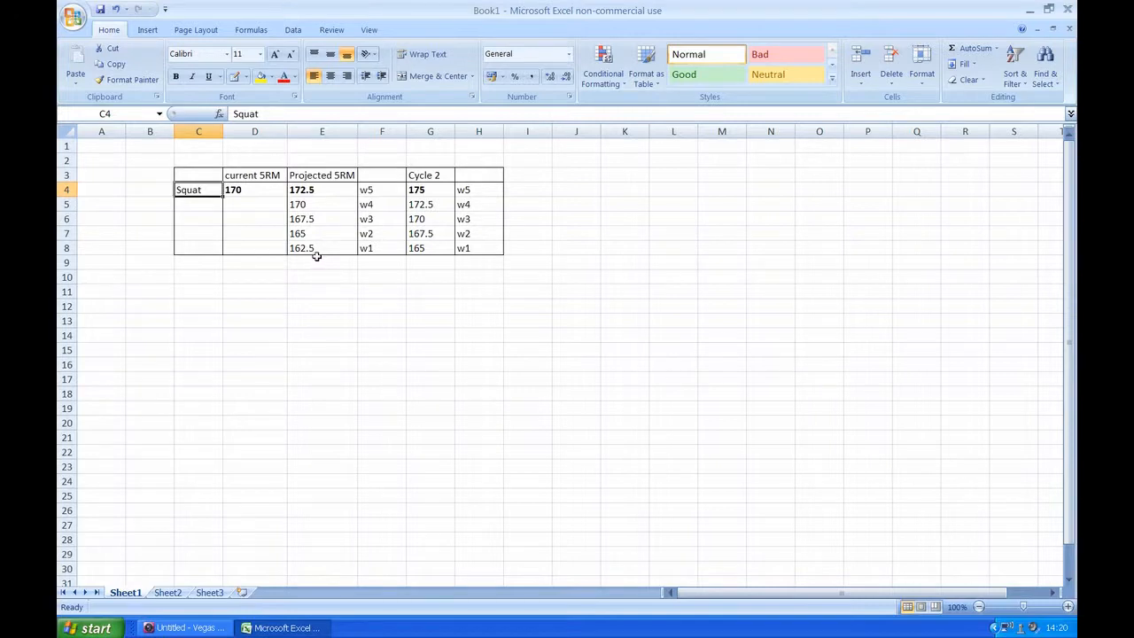
mouse_move(308, 255)
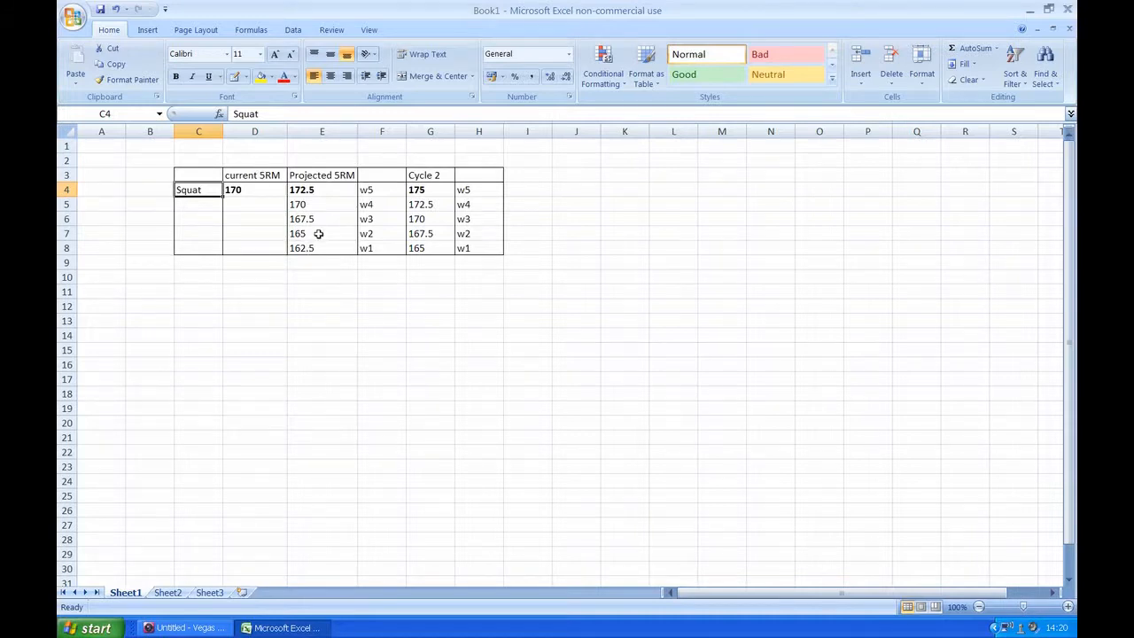
mouse_move(329, 219)
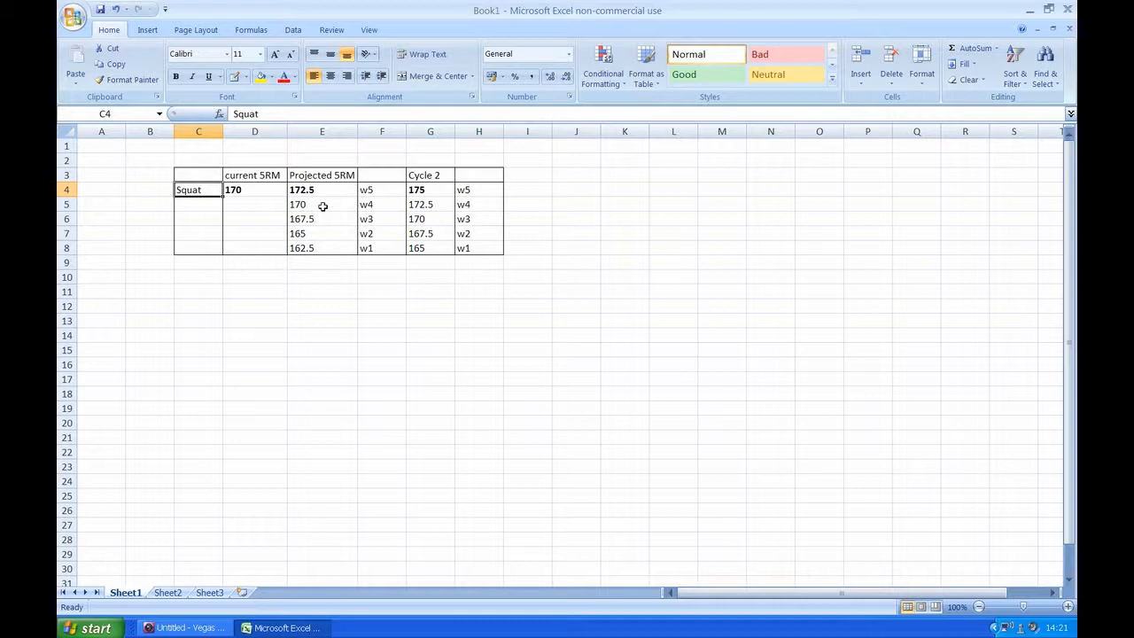
mouse_move(328, 189)
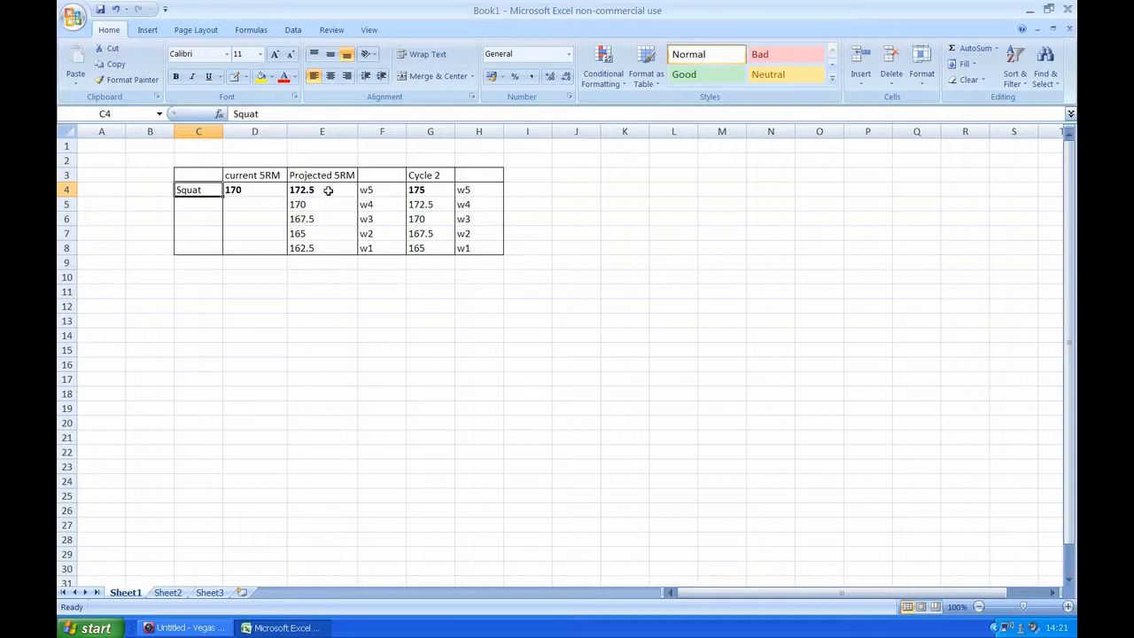
mouse_move(344, 190)
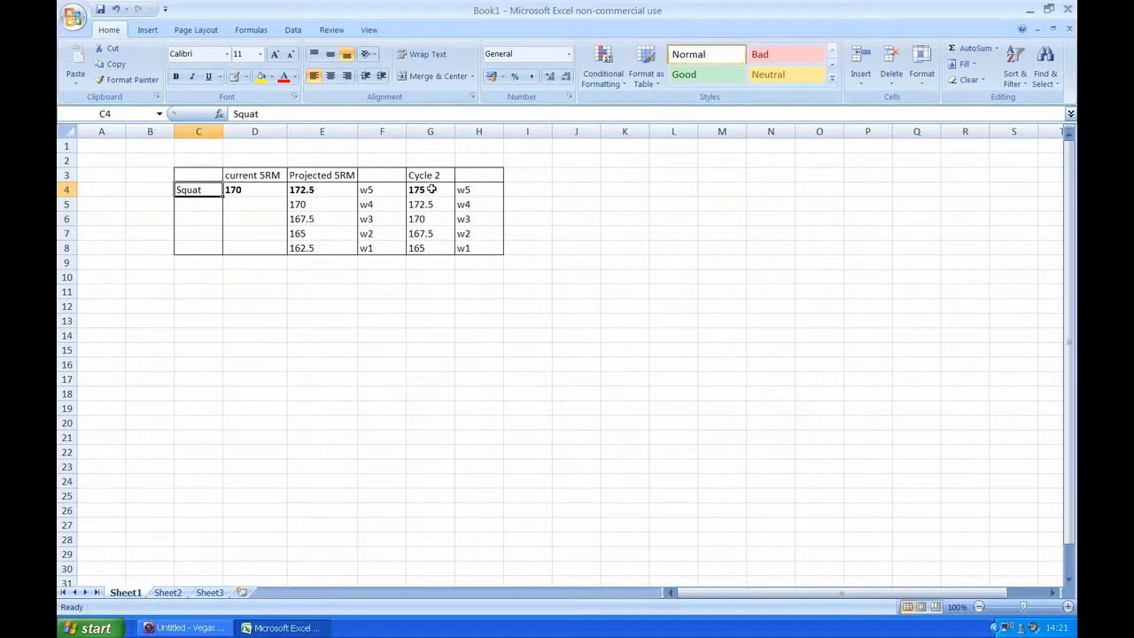
mouse_move(532, 181)
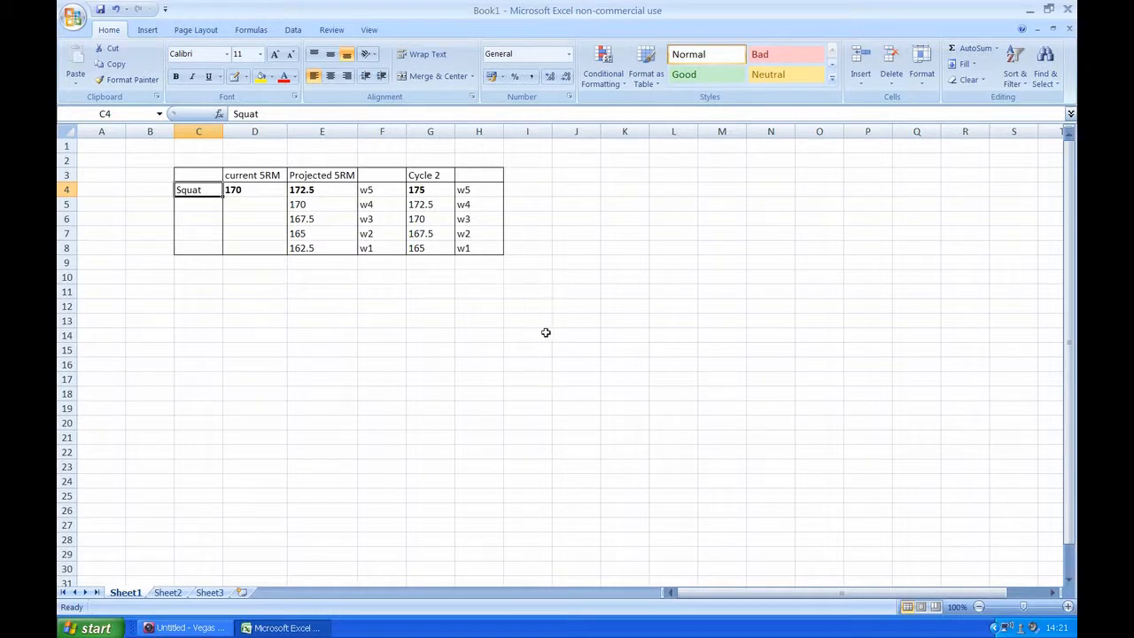
mouse_move(169, 594)
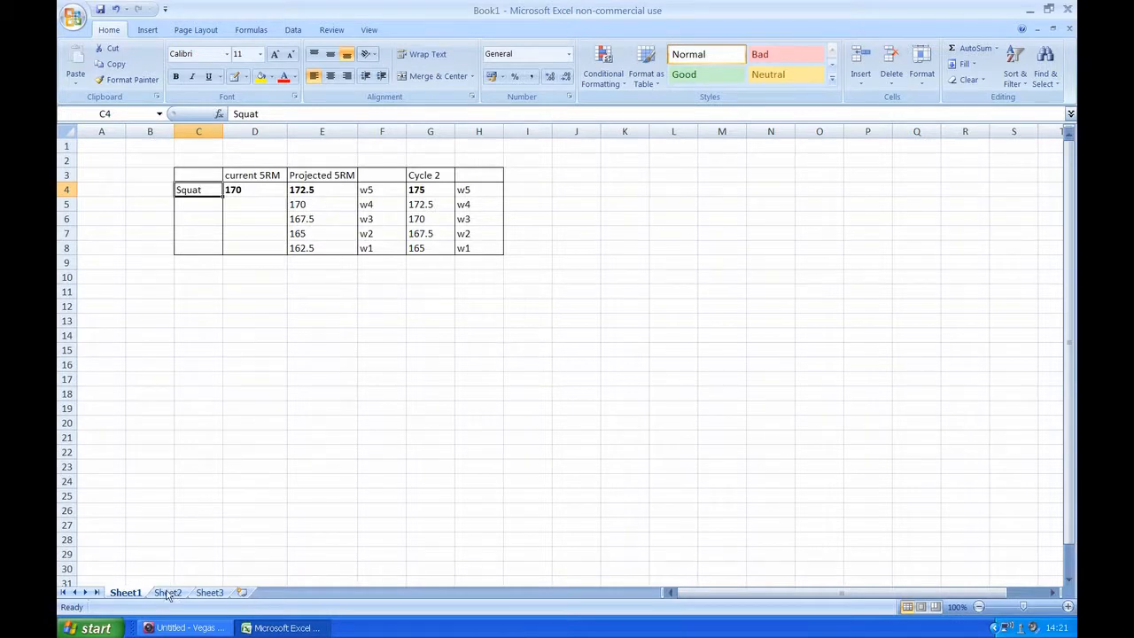